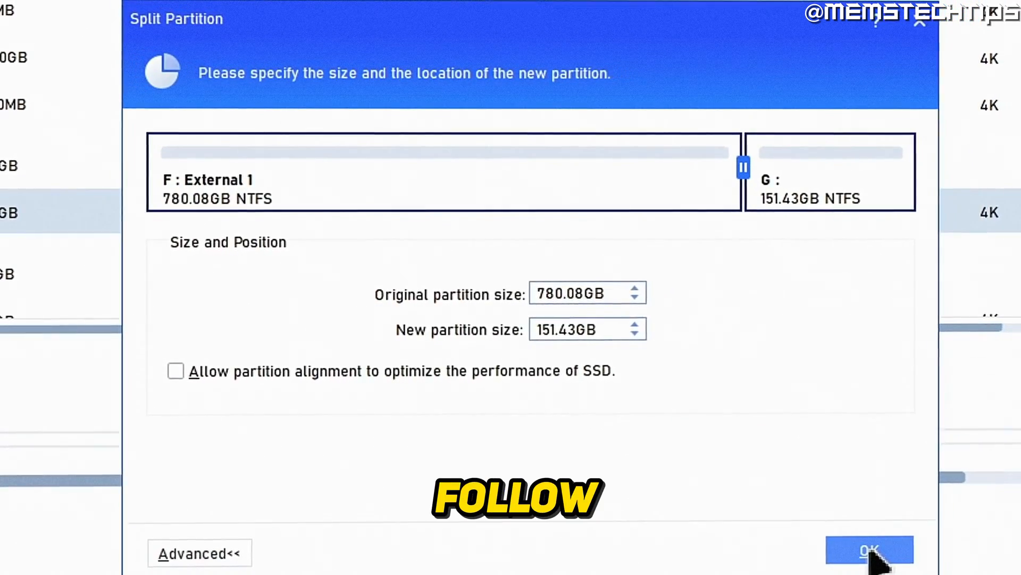
# - Dismiss the split preview and reselect F: External 1 on Disk 3
pyautogui.click(867, 549)
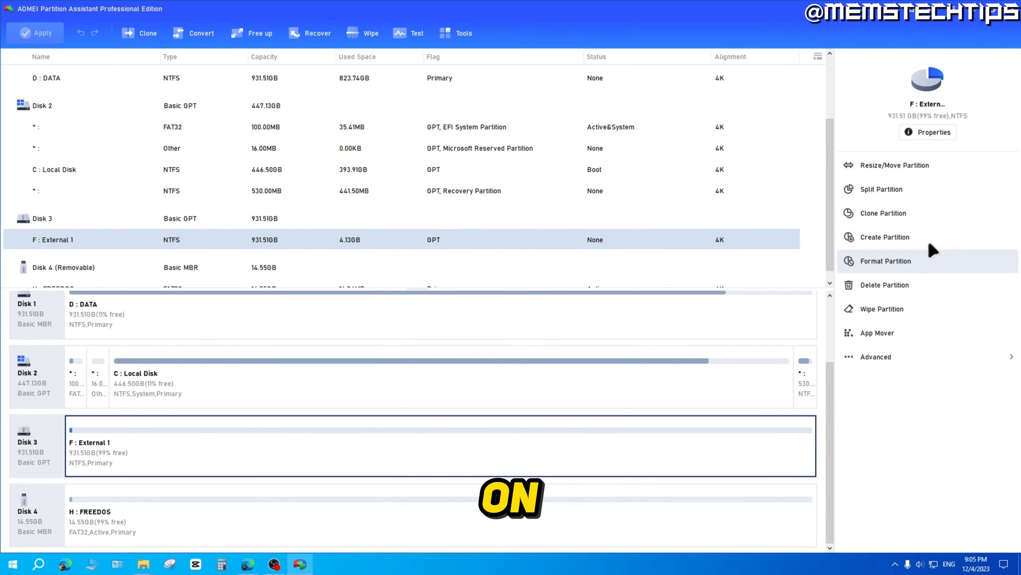
pyautogui.moveTo(969, 196)
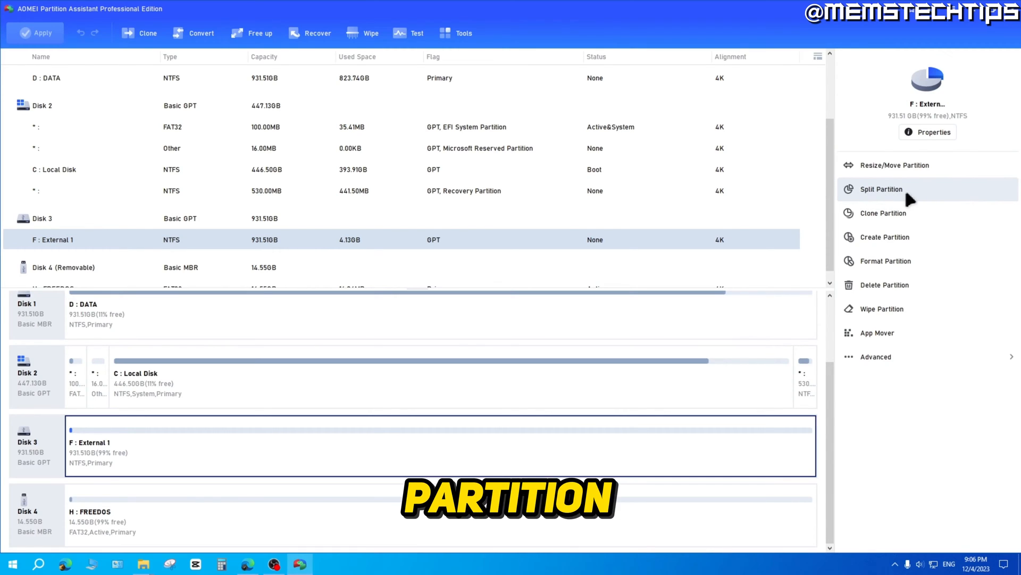
# - Drag the split divider until External 1 keeps 780.08 GB and new G: gets 151.43 GB
pyautogui.click(881, 190)
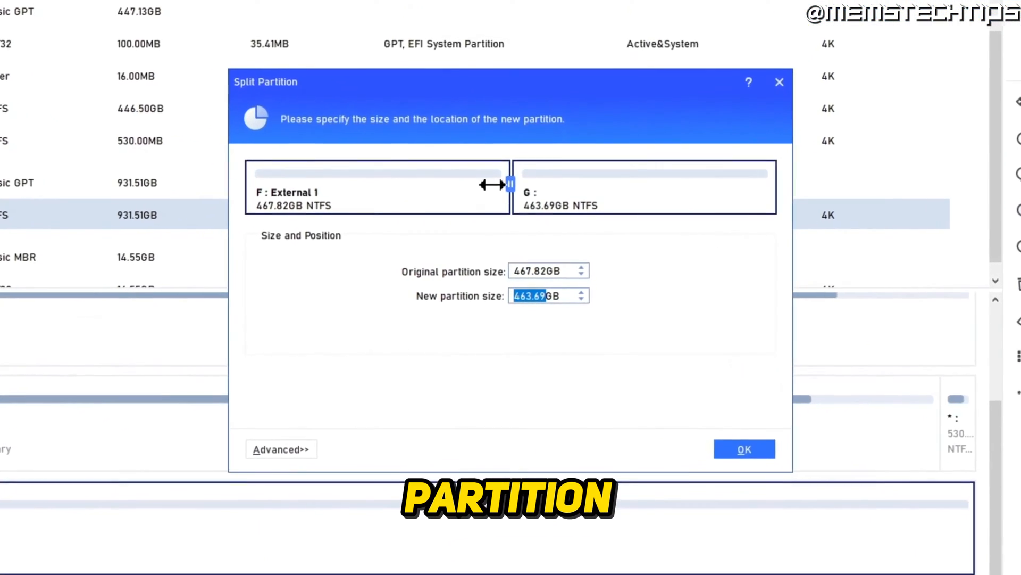
pyautogui.moveTo(508, 182); pyautogui.dragTo(623, 169)
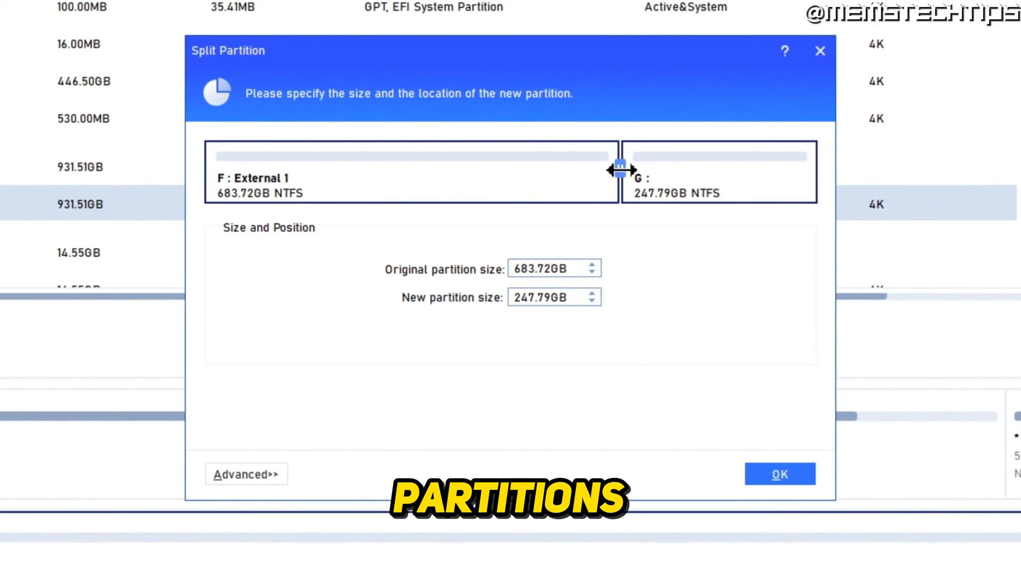
pyautogui.moveTo(619, 167); pyautogui.dragTo(460, 167)
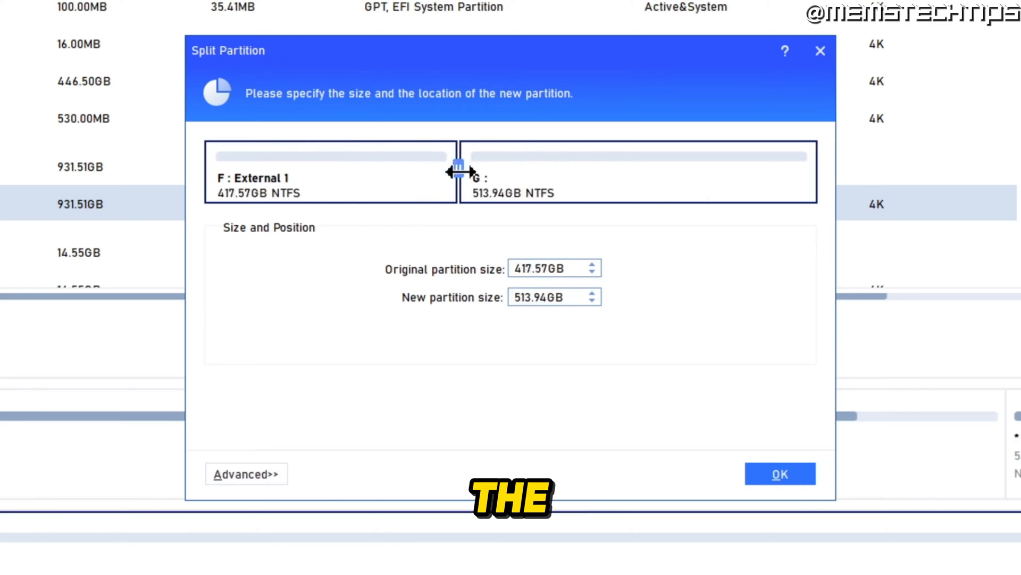
pyautogui.moveTo(460, 166); pyautogui.dragTo(434, 166)
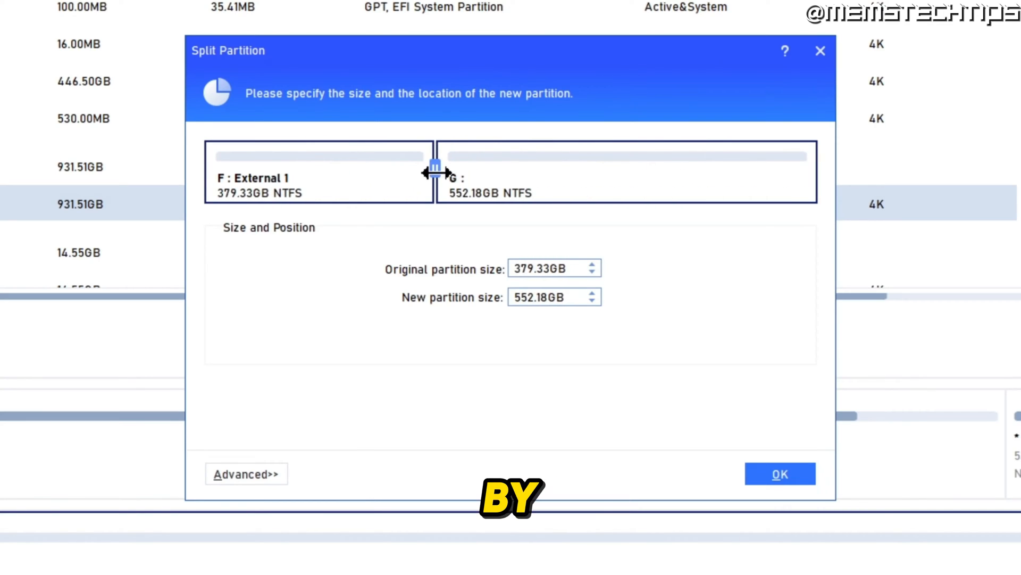
pyautogui.moveTo(435, 164); pyautogui.dragTo(565, 170)
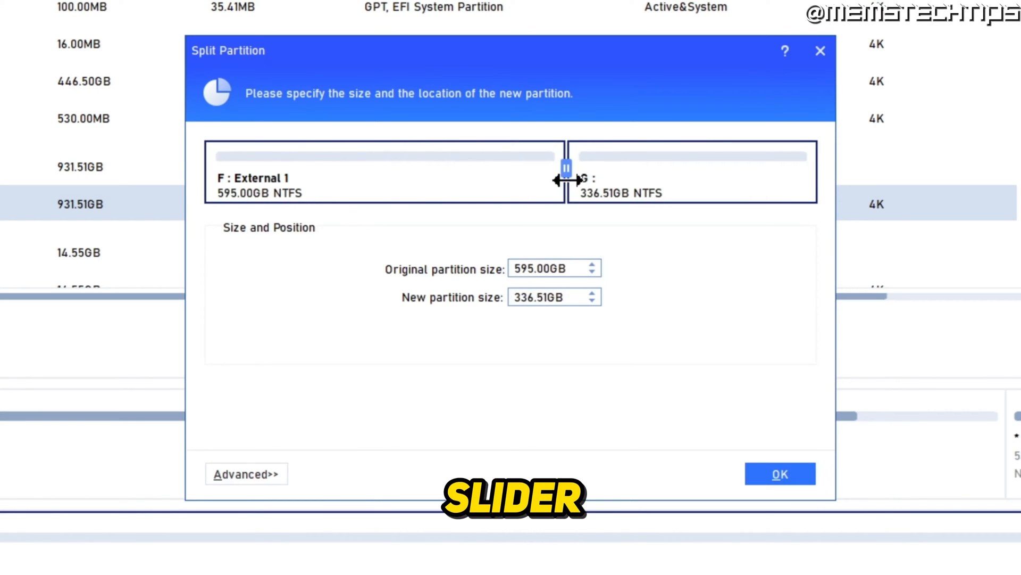
pyautogui.moveTo(565, 169); pyautogui.dragTo(468, 169)
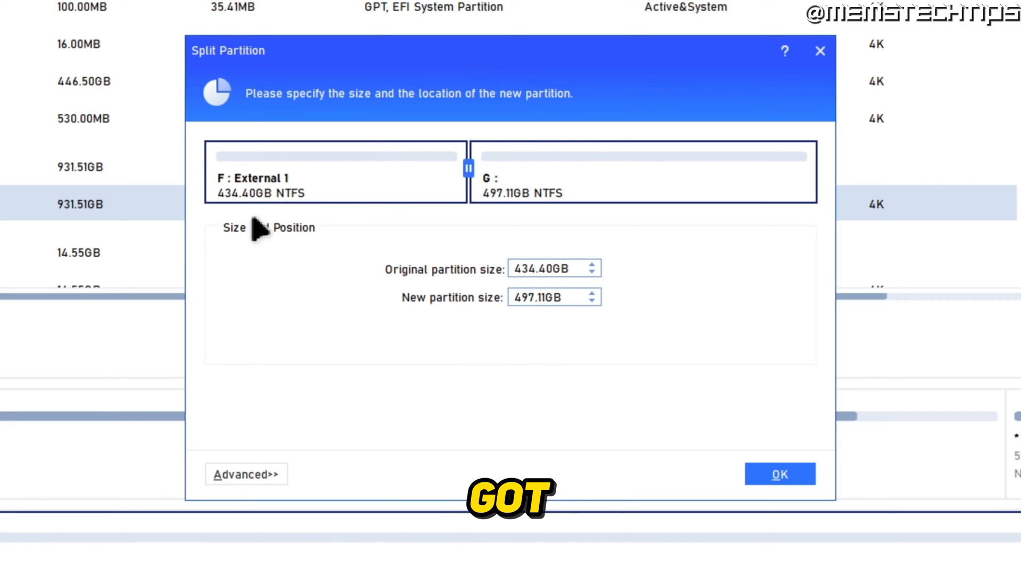
pyautogui.moveTo(544, 158)
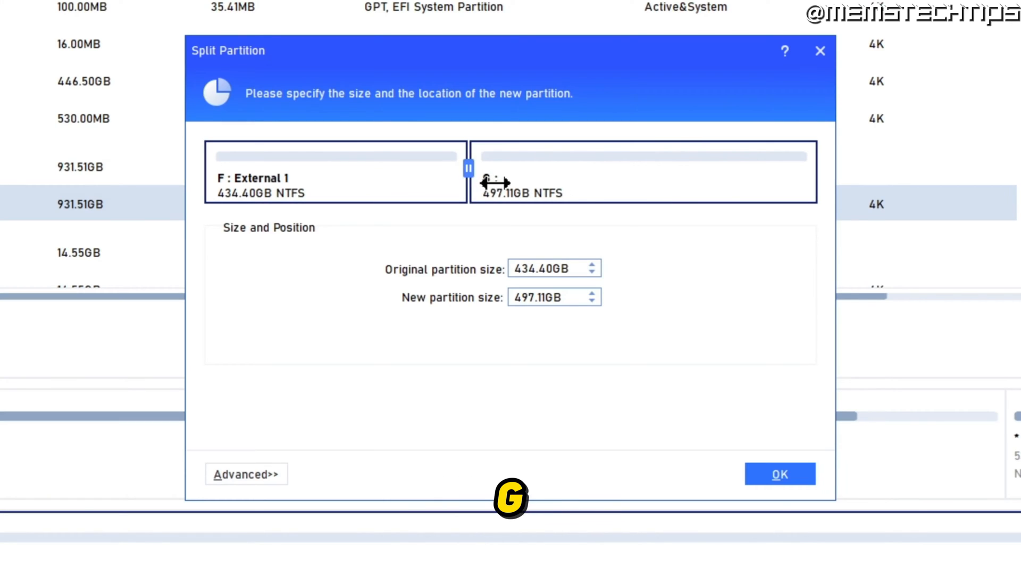
pyautogui.moveTo(469, 169); pyautogui.dragTo(675, 179)
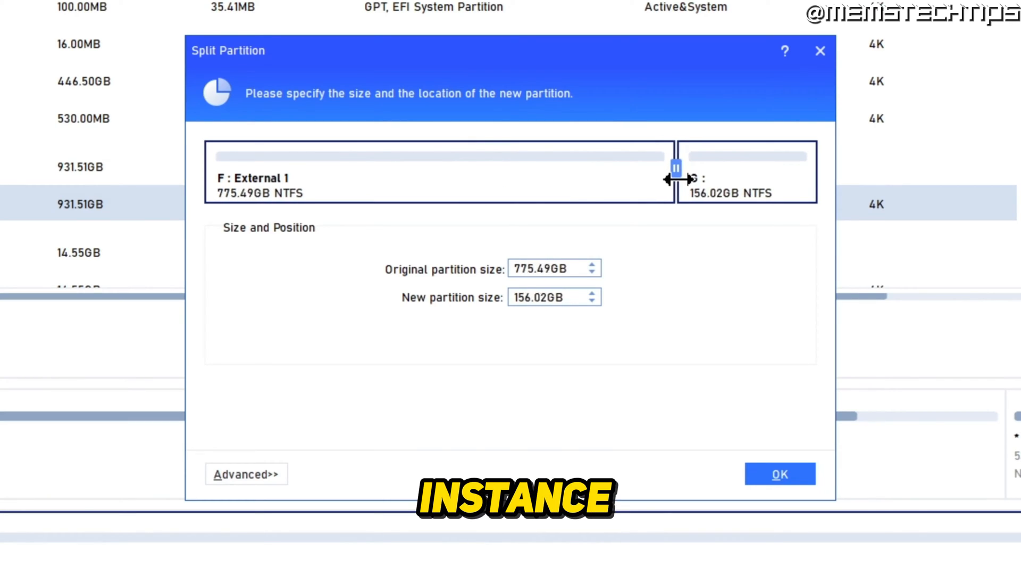
pyautogui.moveTo(673, 162); pyautogui.dragTo(681, 163)
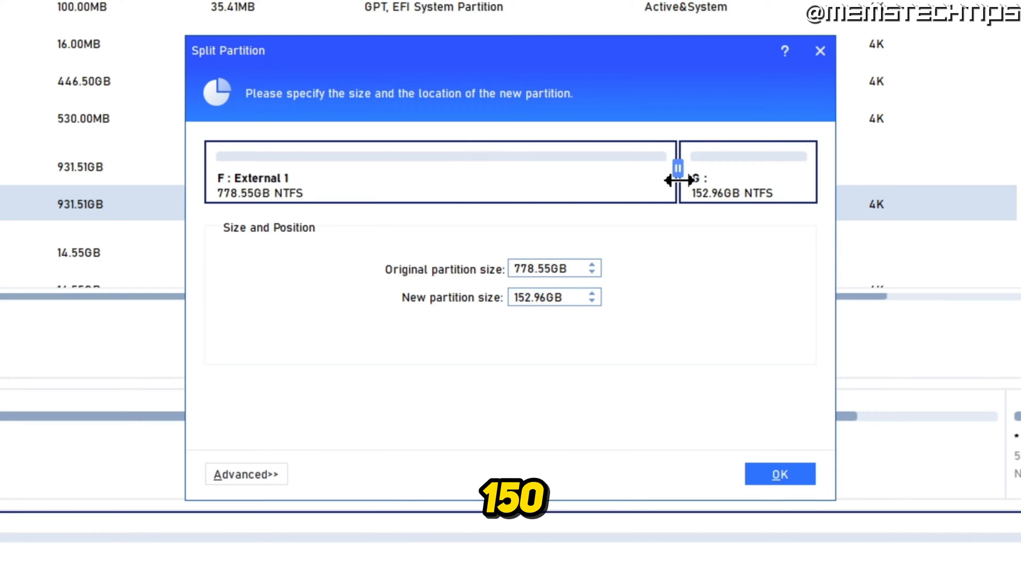
pyautogui.moveTo(675, 163); pyautogui.dragTo(682, 163)
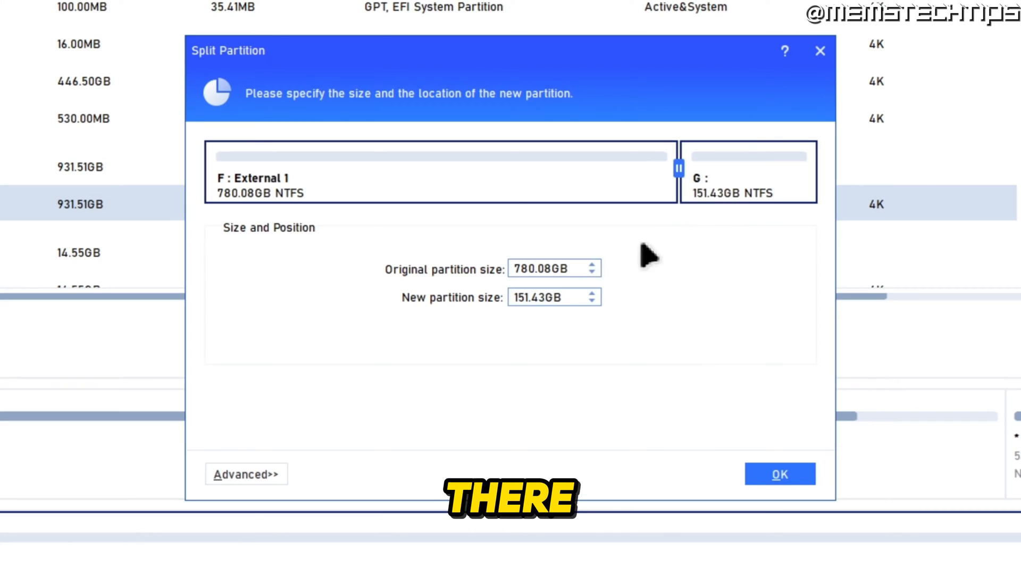
pyautogui.moveTo(539, 299)
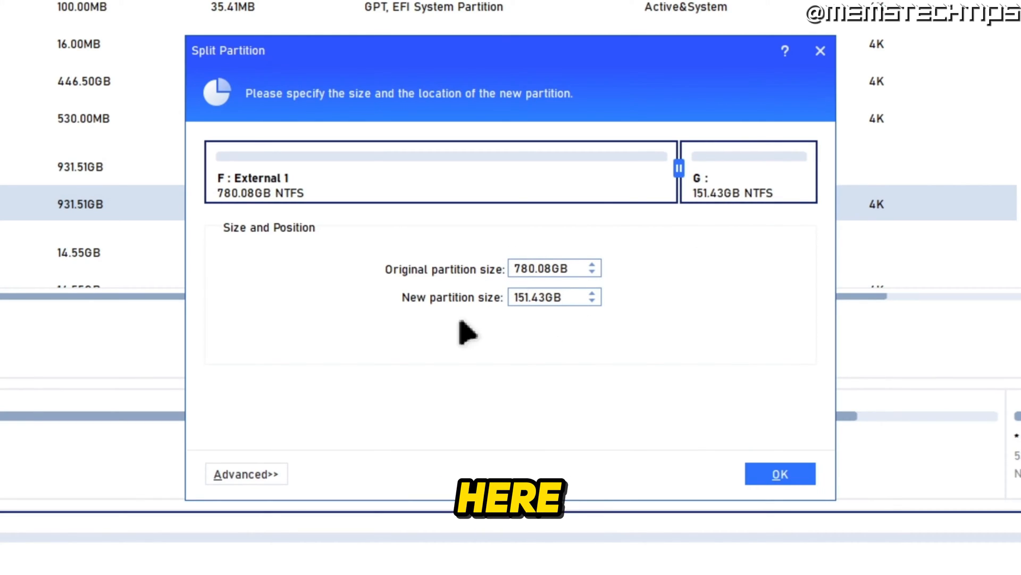
# - Review the advanced SSD alignment option, leave it off, and confirm the 780.08/151.43 GB split
pyautogui.click(247, 473)
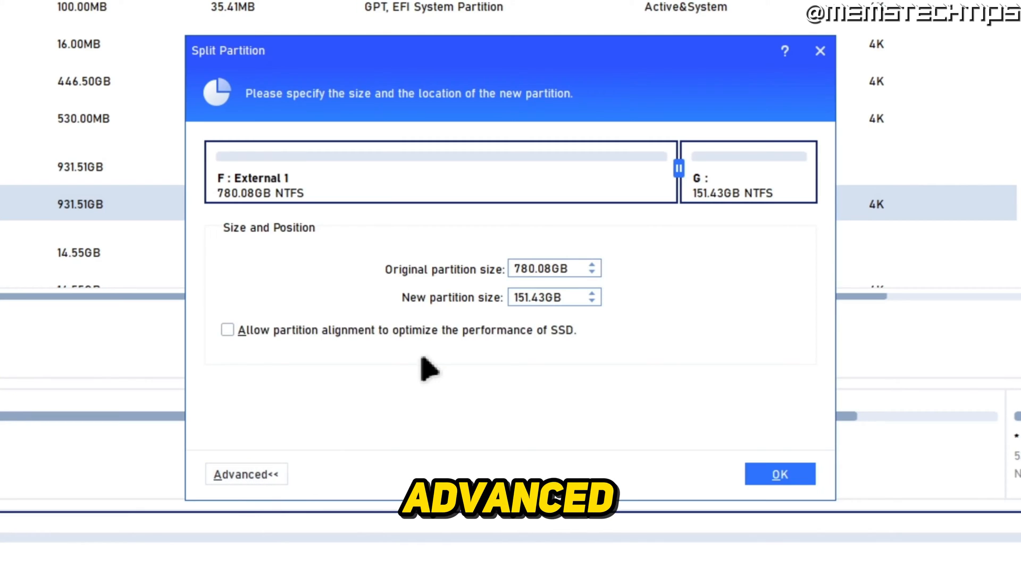
pyautogui.moveTo(345, 365)
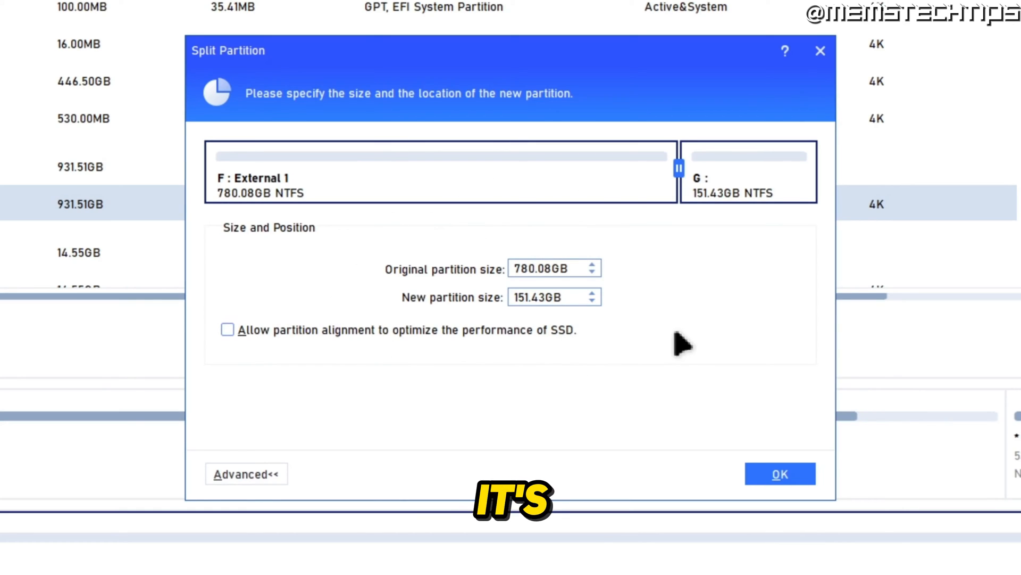
pyautogui.moveTo(304, 352)
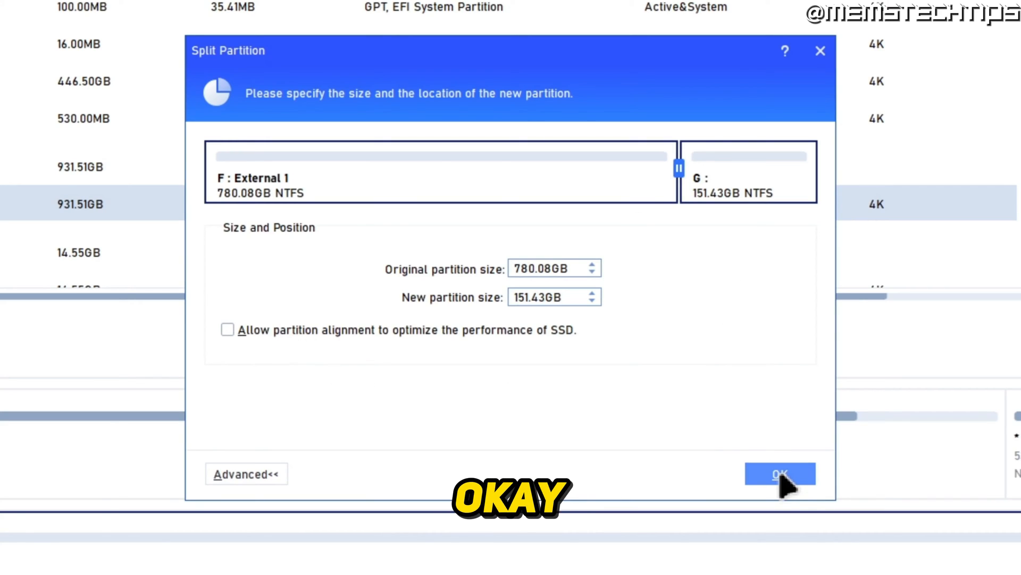
pyautogui.click(780, 473)
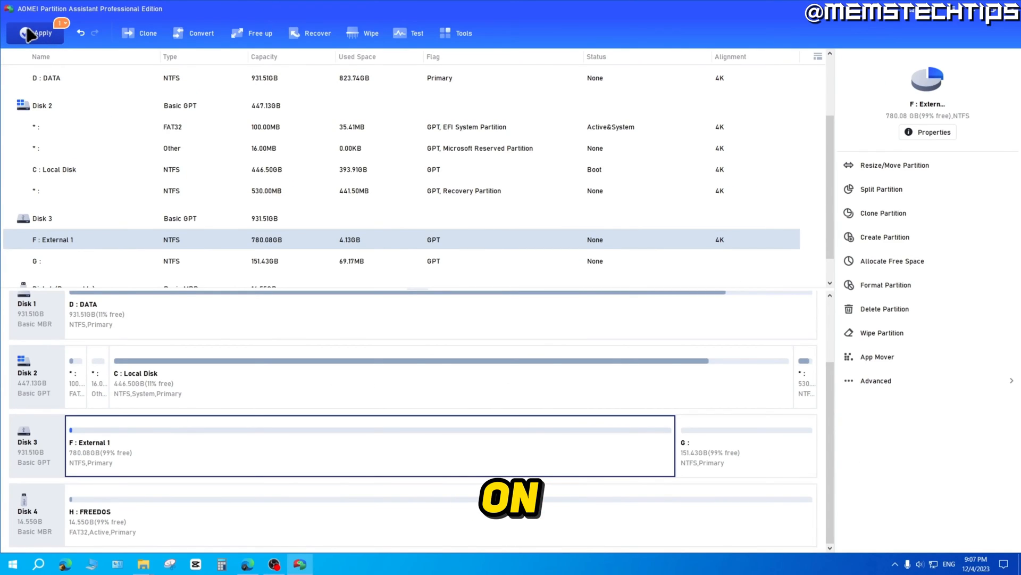
# - Apply to list pending operations: the Disk 3 split and External 1's F:-to-K: letter change
pyautogui.click(32, 33)
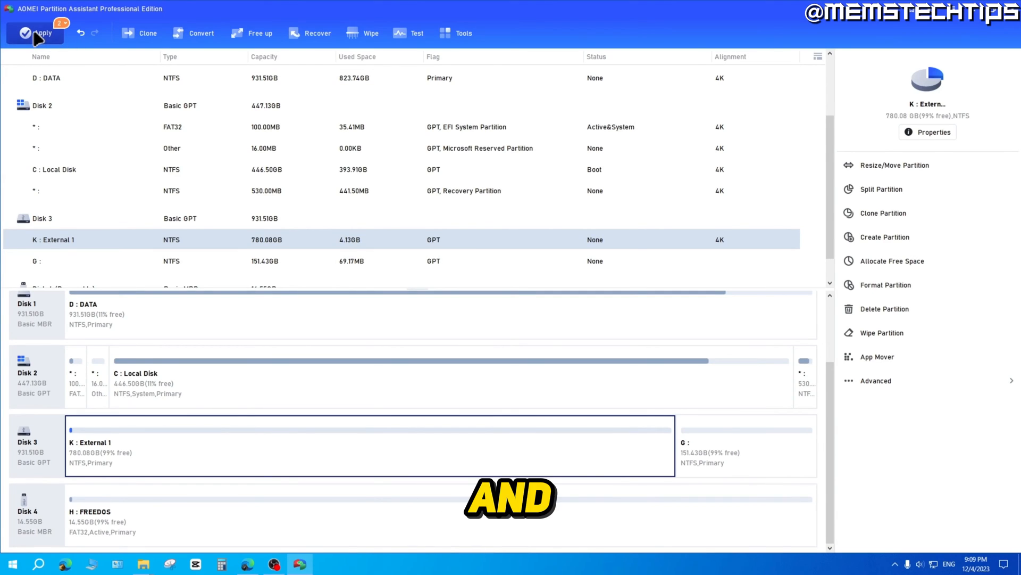
pyautogui.click(35, 34)
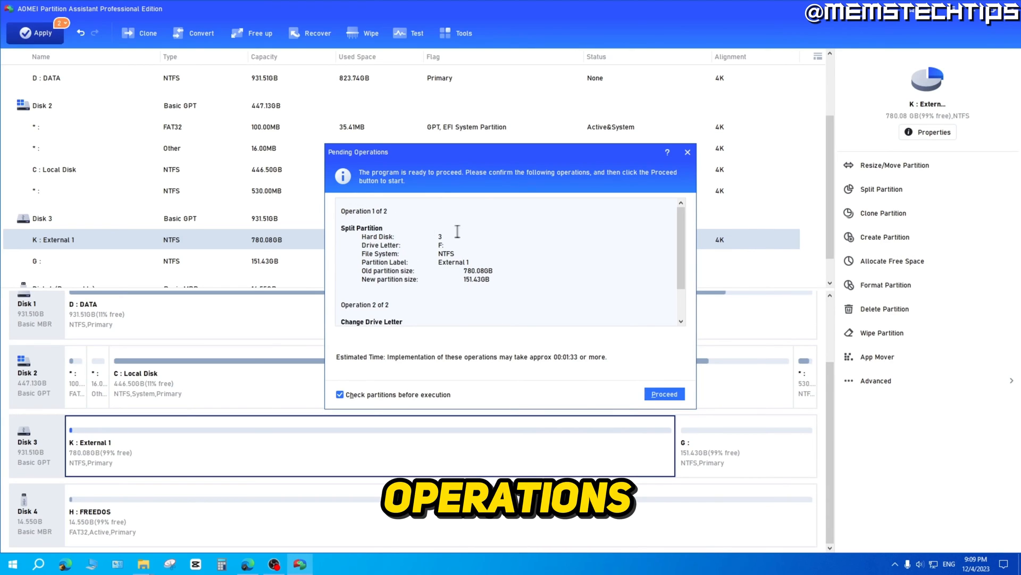
pyautogui.scroll(-3)
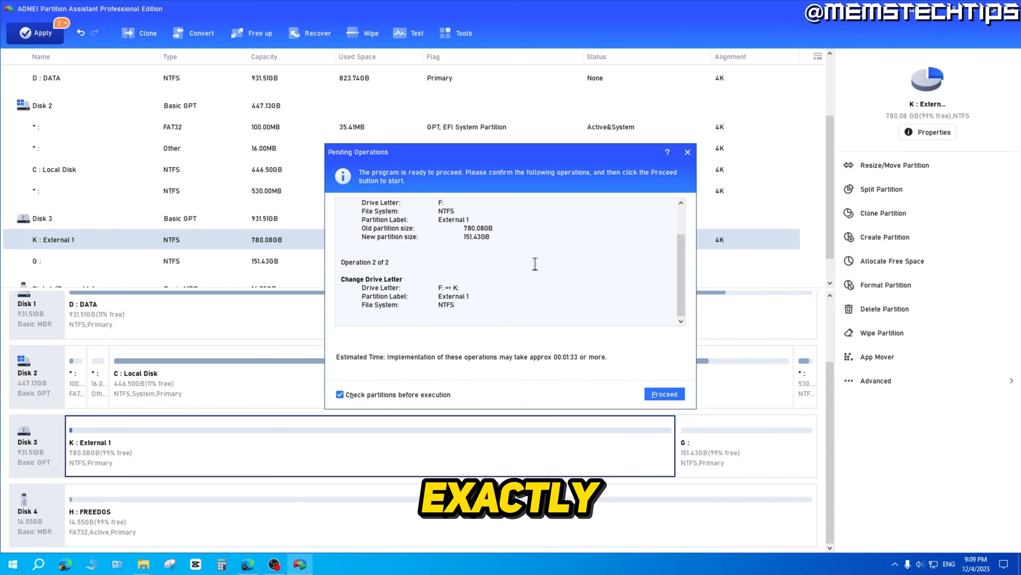